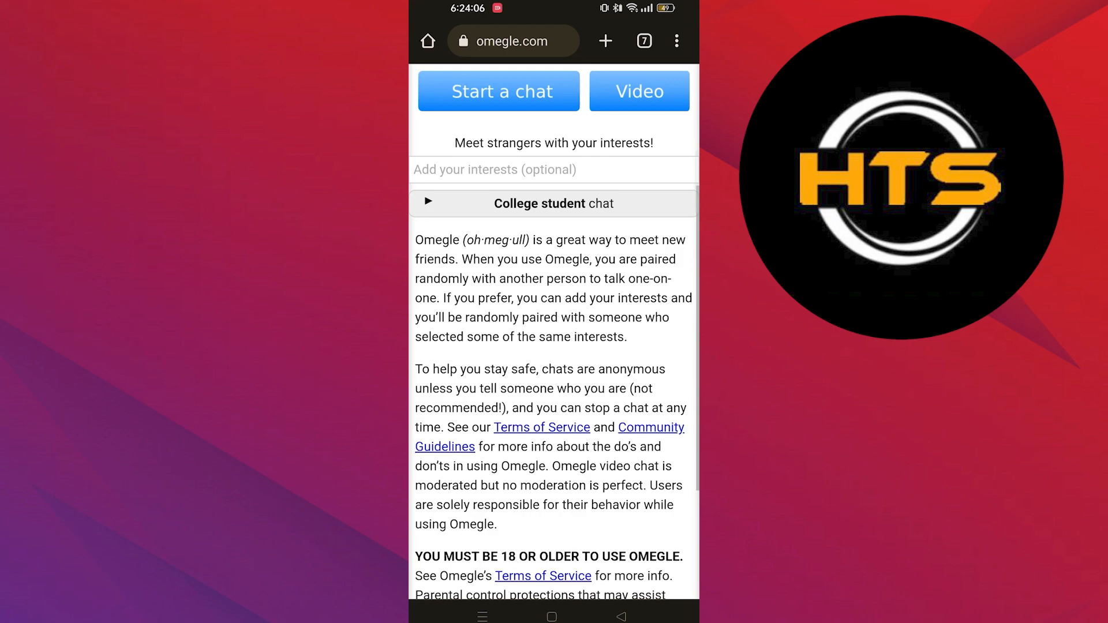
- View Omegle's Terms of Service section on minors and banned persons
left_click(541, 427)
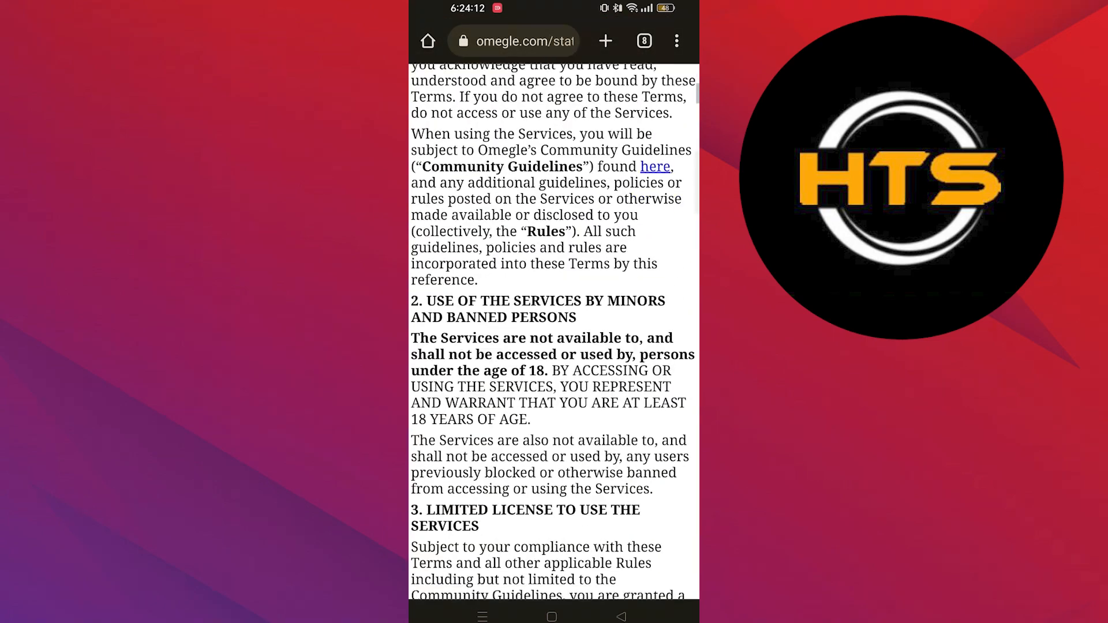
scroll("down", 3)
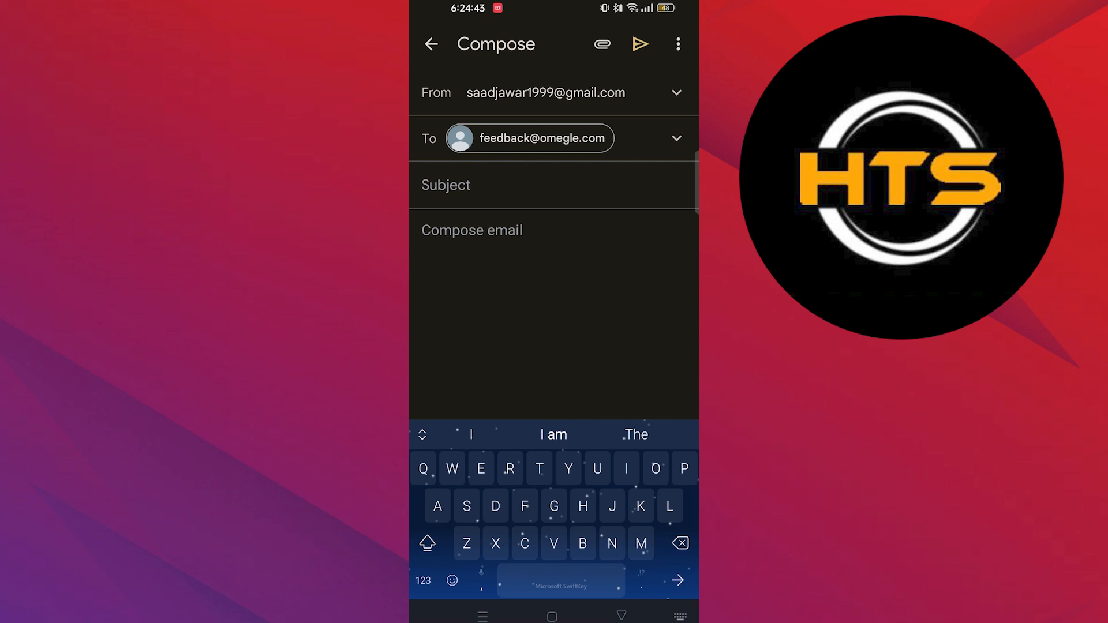
- Enter subject 'Account unbanned' and body 'Please unban my omegle account'
type("Account unbanned")
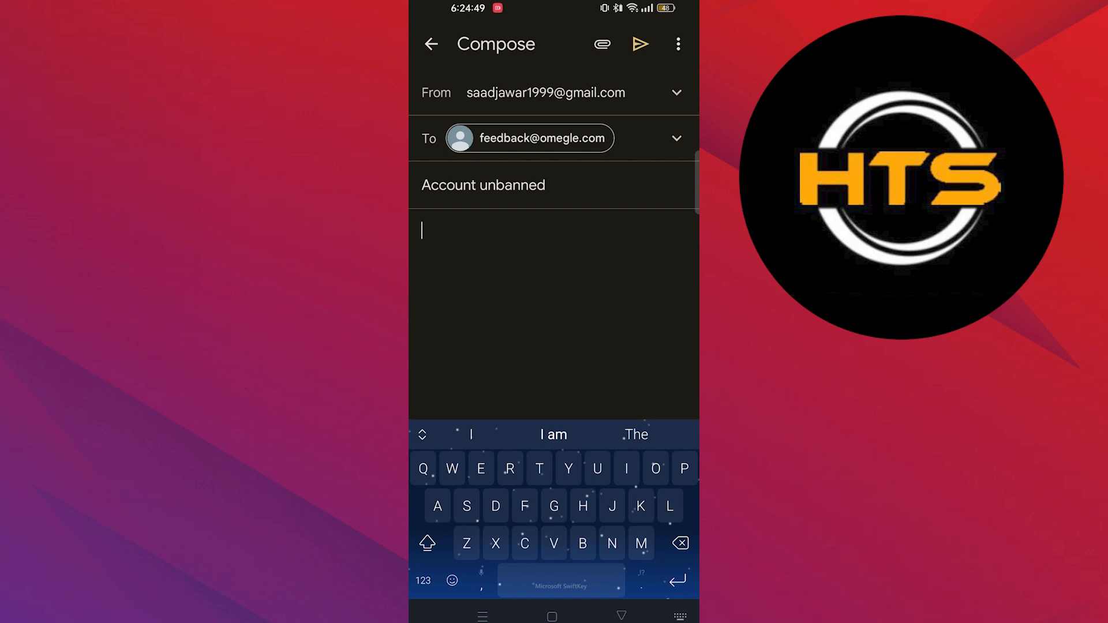
type("Please")
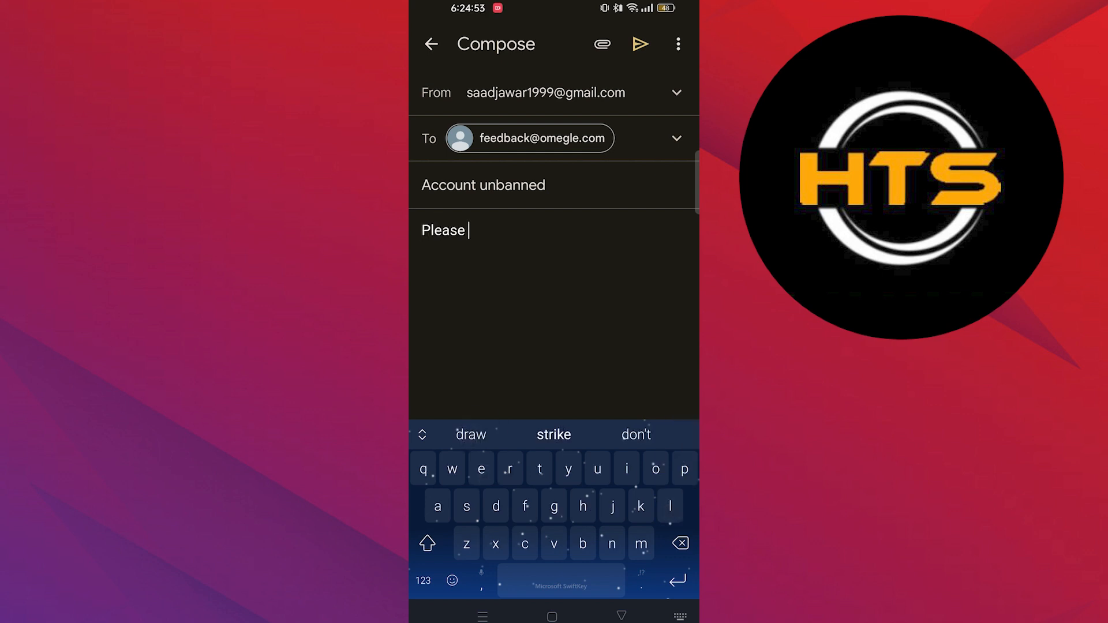
type("unban my omegle account. My")
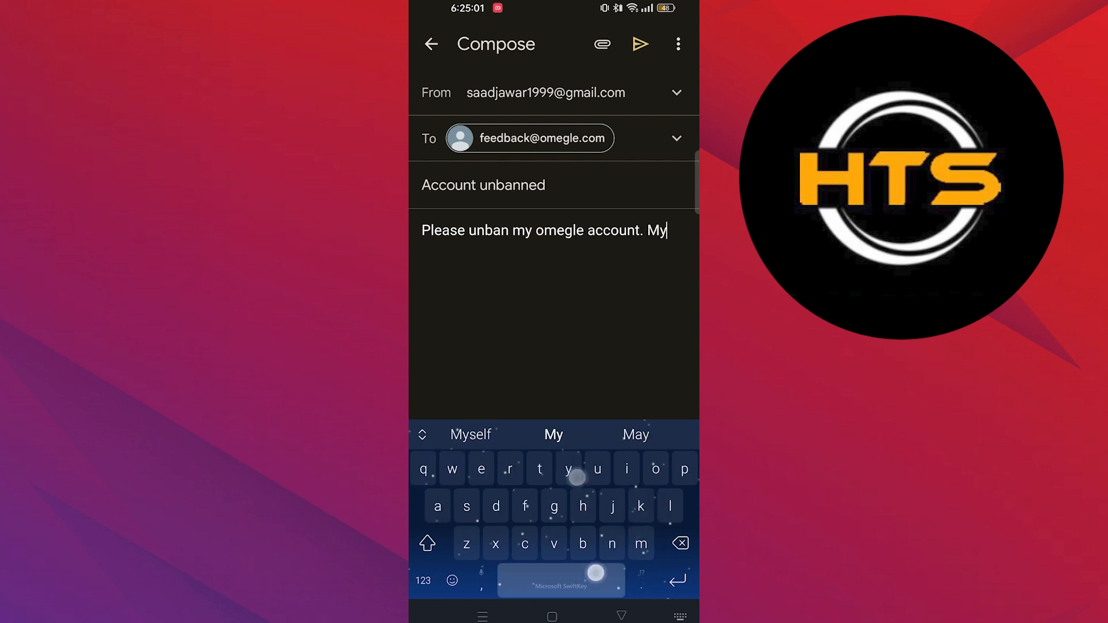
type("account")
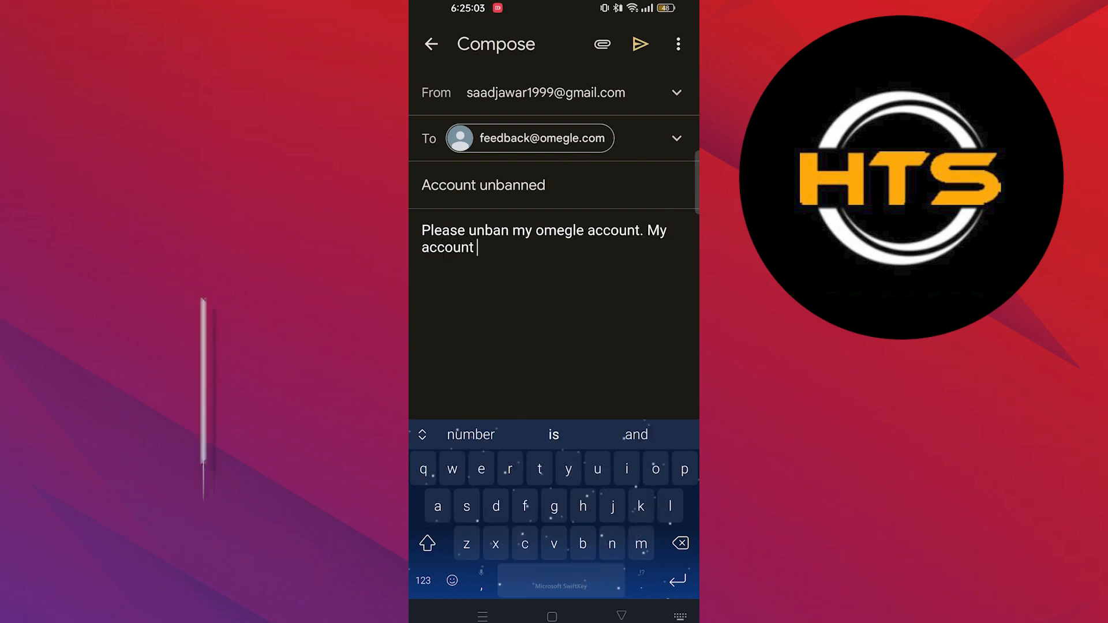
type("is vaanne")
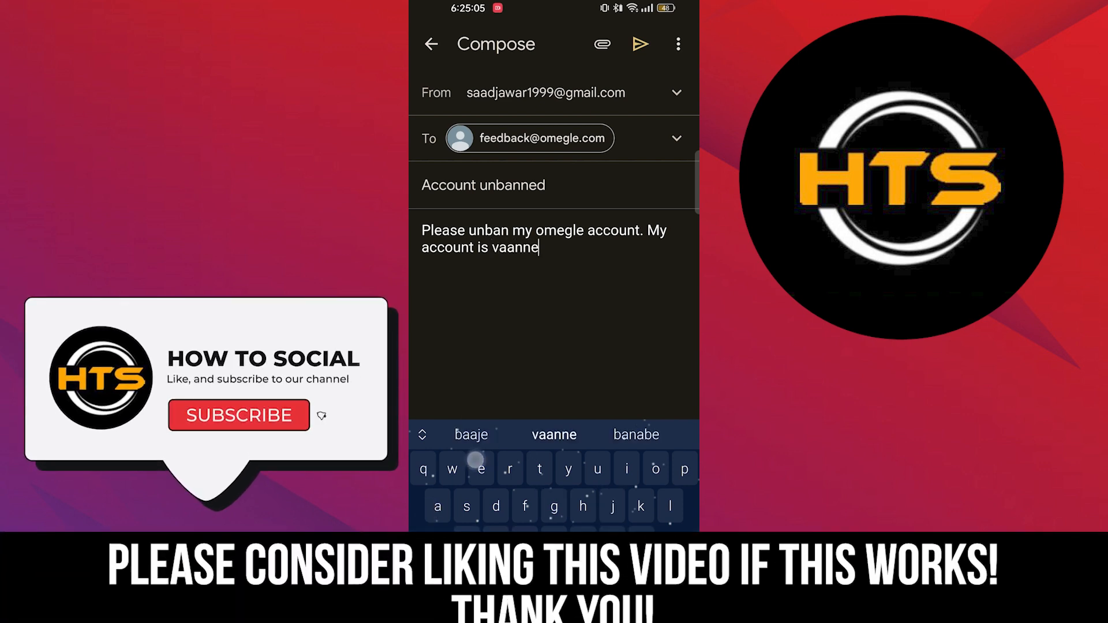